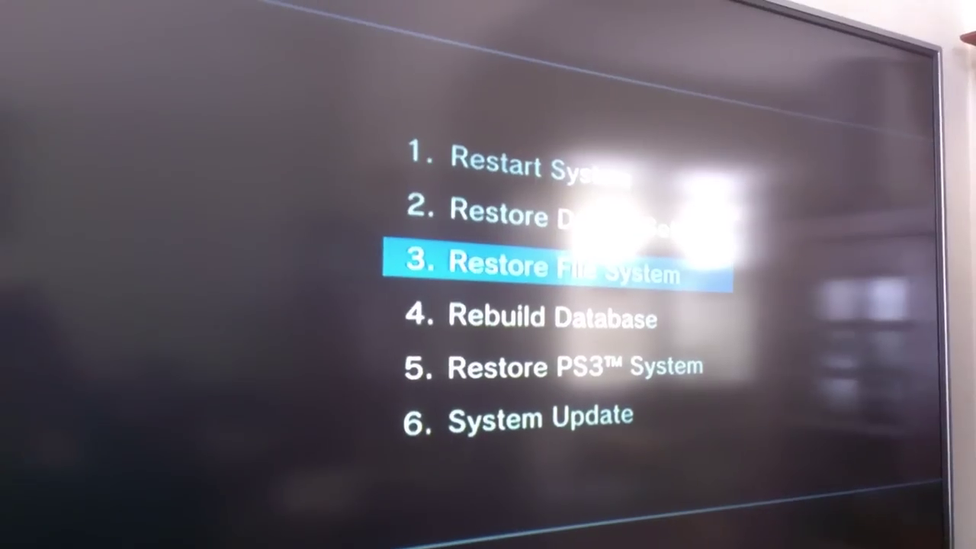
- Select option 4, Rebuild Database, in the Safe Mode menu instead of Restore File System
{"action": "key", "text": "Down"}
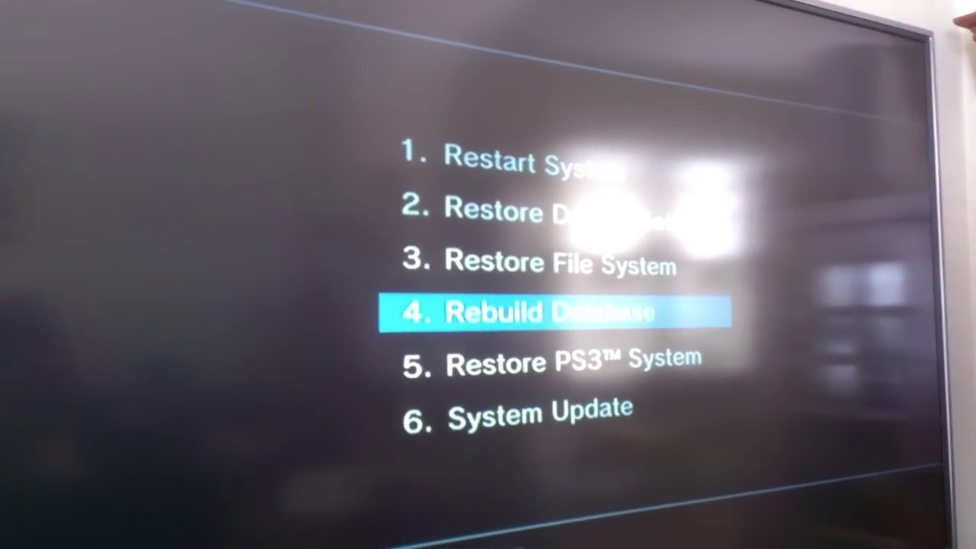